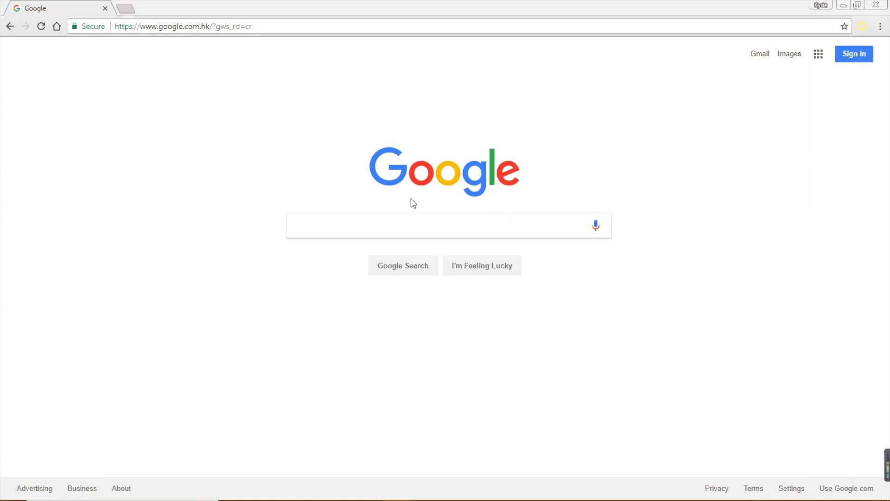
{"action": "mouse_move", "coordinate": [382, 213]}
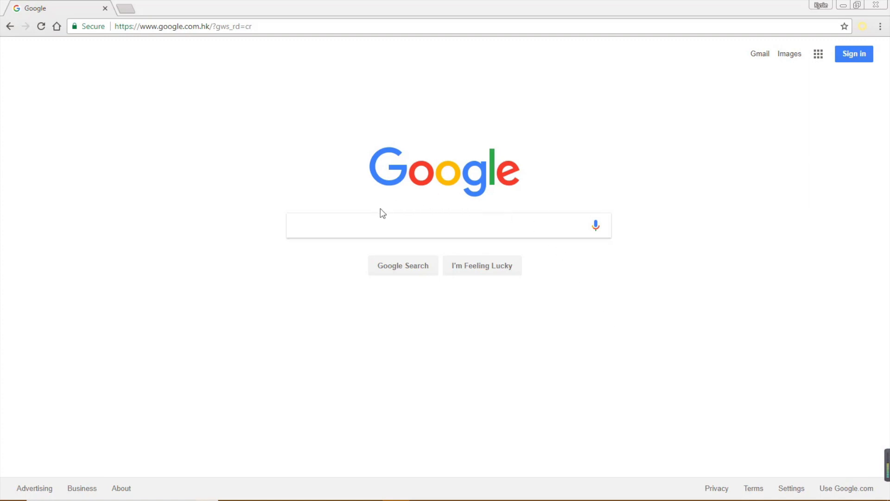
Step: Search Google for 'syncios manager' and open the official syncios.com result
{"action": "left_click", "coordinate": [380, 224]}
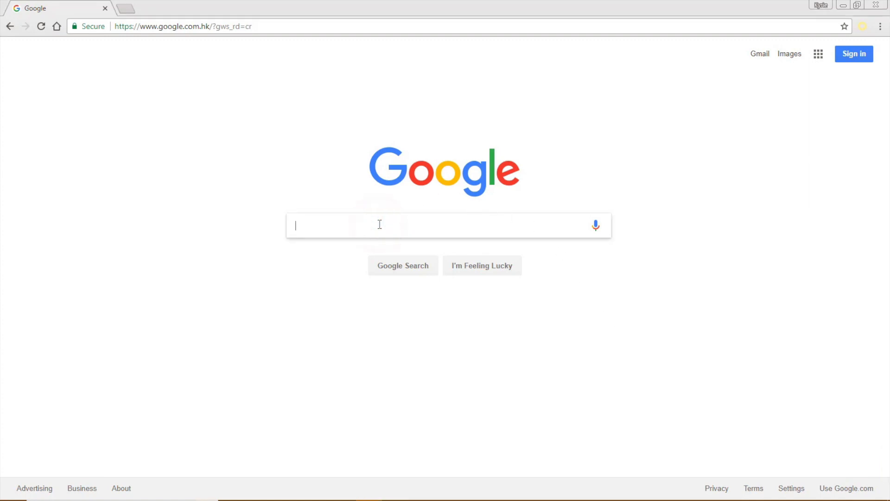
{"action": "type", "text": "syncios manager"}
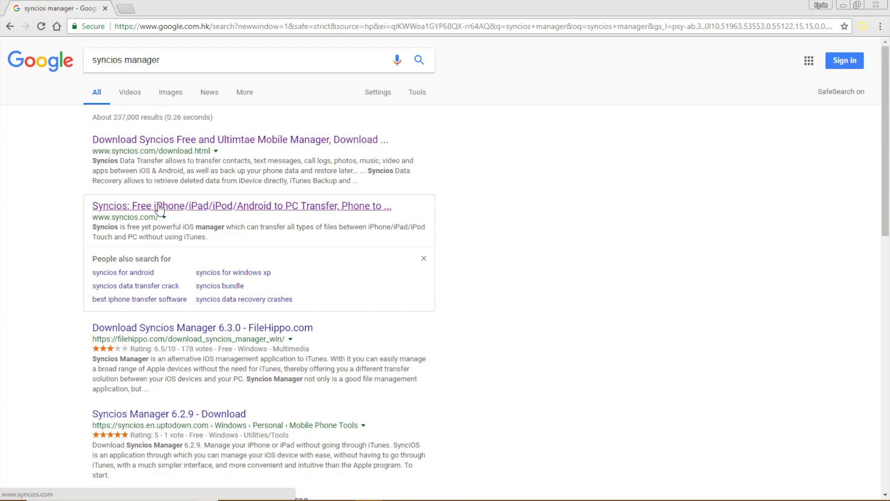
{"action": "left_click", "coordinate": [241, 206]}
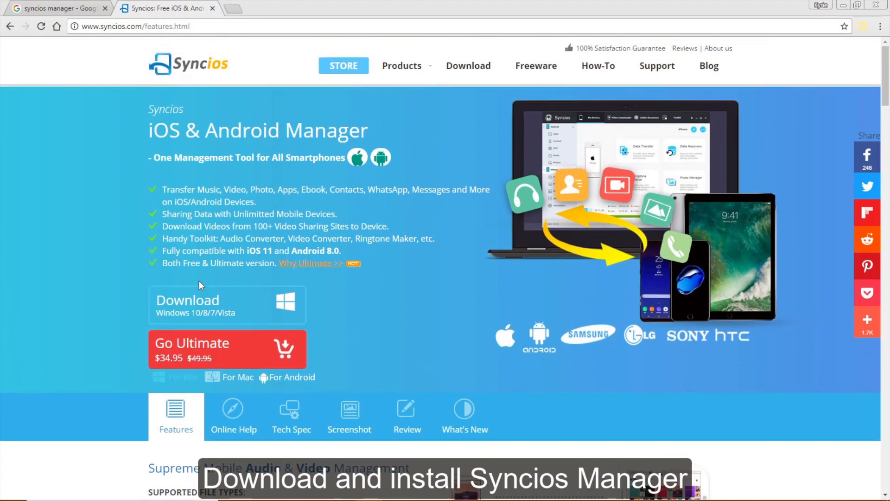
{"action": "left_click", "coordinate": [226, 304]}
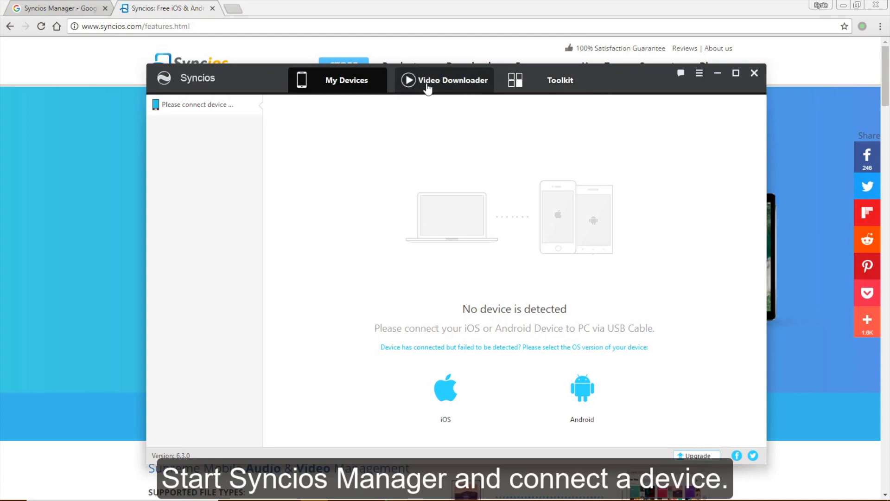
{"action": "mouse_move", "coordinate": [449, 85]}
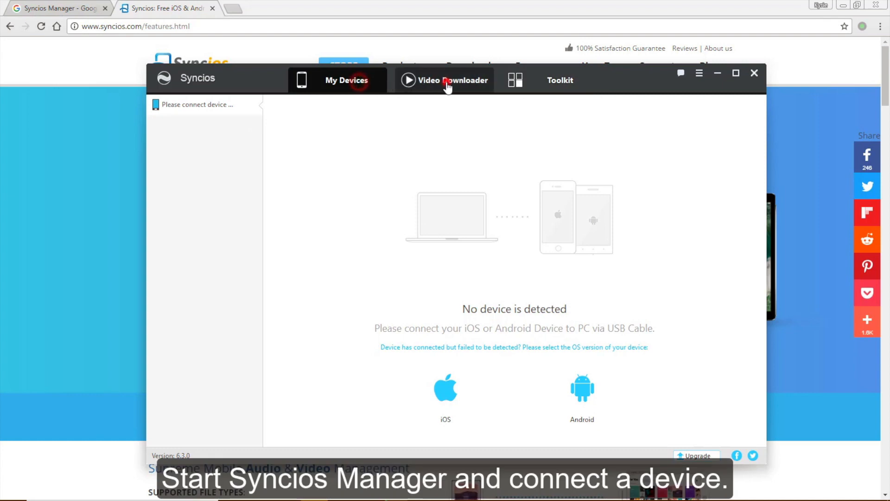
Step: Glance at the Video Downloader and Toolkit pages, then return to the connected iPad's overview
{"action": "left_click", "coordinate": [444, 80]}
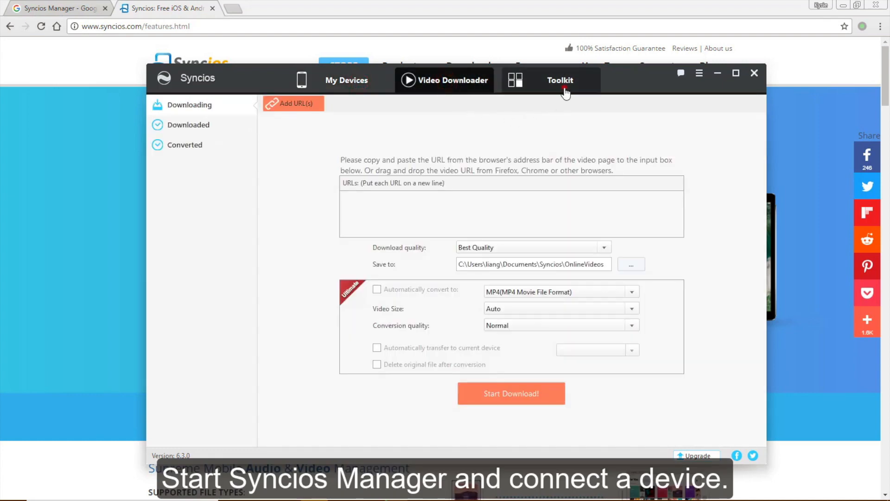
{"action": "left_click", "coordinate": [559, 79]}
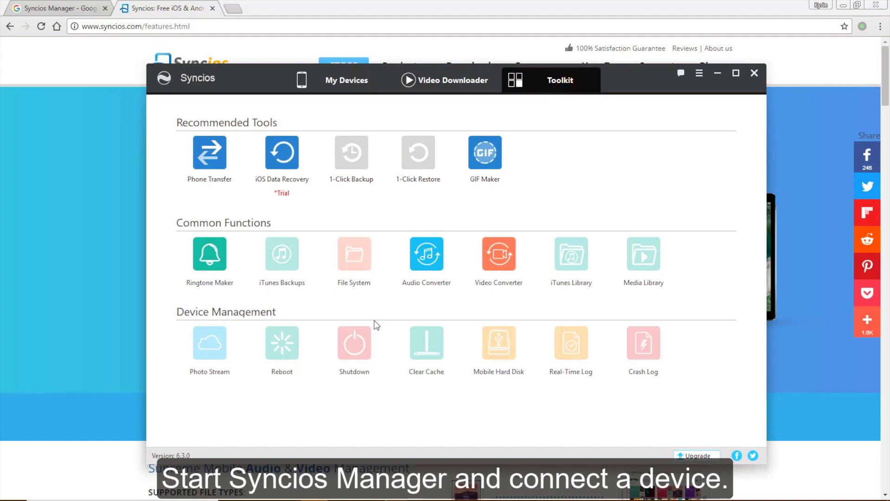
{"action": "mouse_move", "coordinate": [361, 120]}
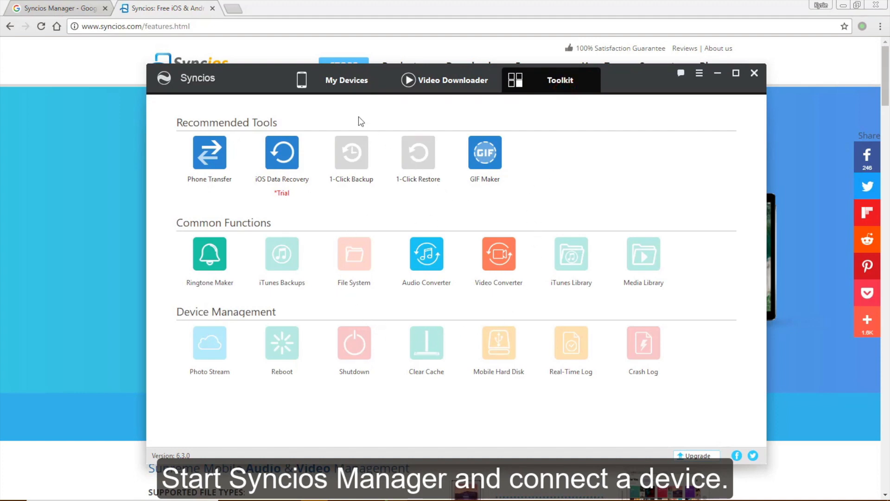
{"action": "left_click", "coordinate": [346, 80]}
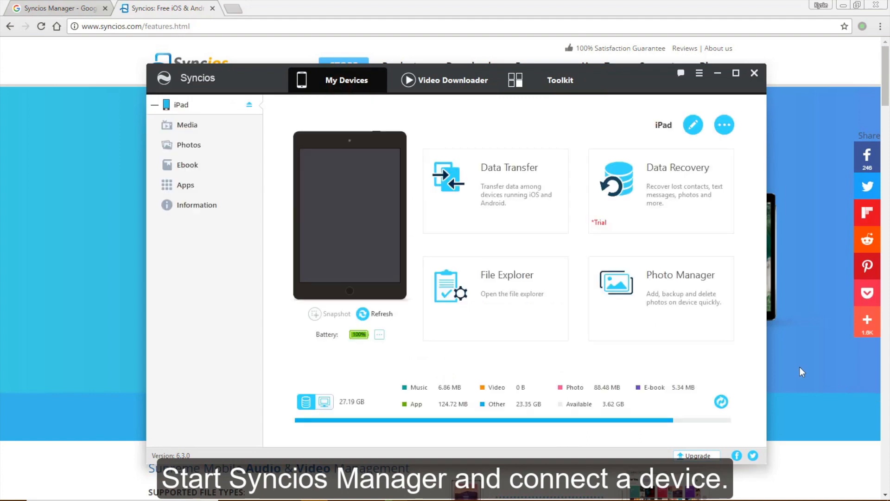
{"action": "mouse_move", "coordinate": [379, 116]}
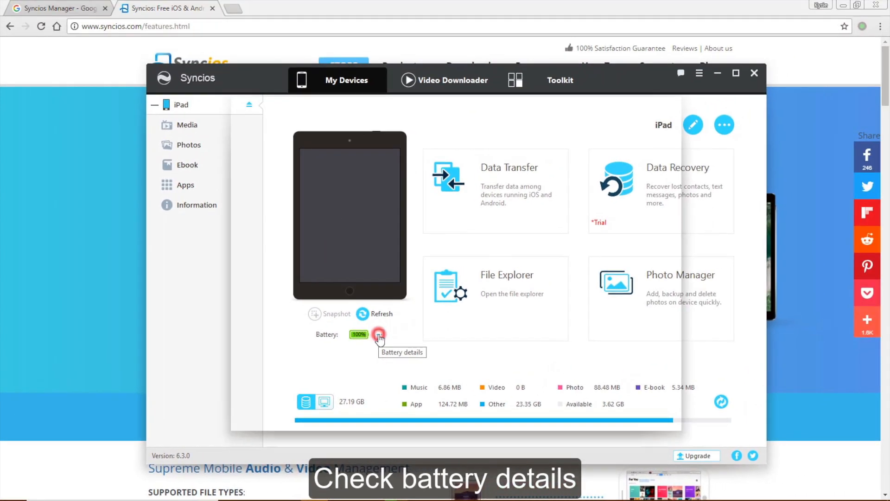
{"action": "left_click", "coordinate": [379, 334]}
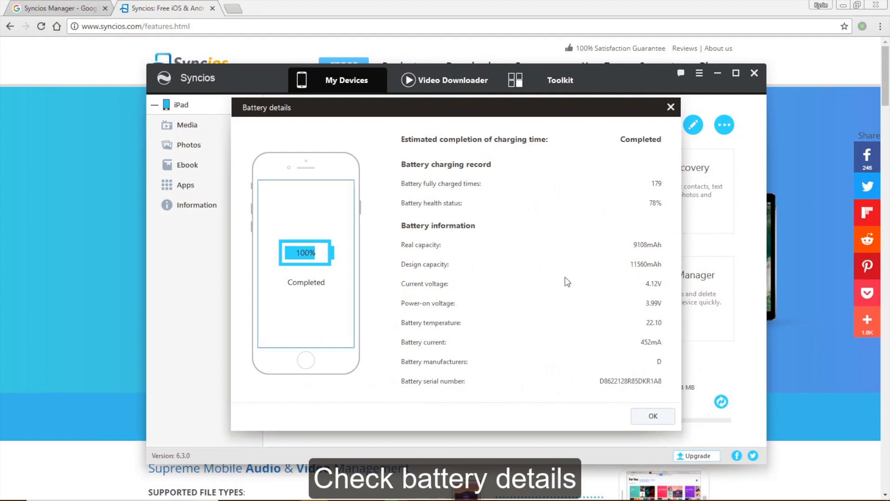
{"action": "mouse_move", "coordinate": [673, 173]}
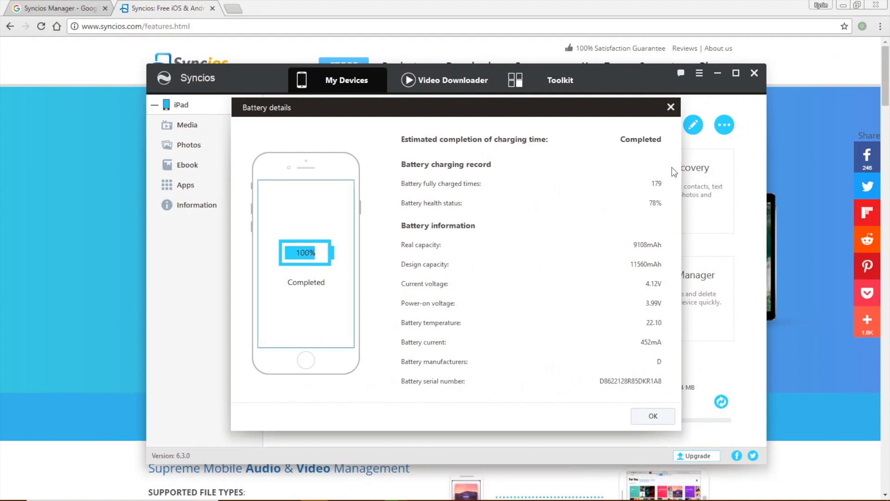
{"action": "left_click", "coordinate": [670, 108]}
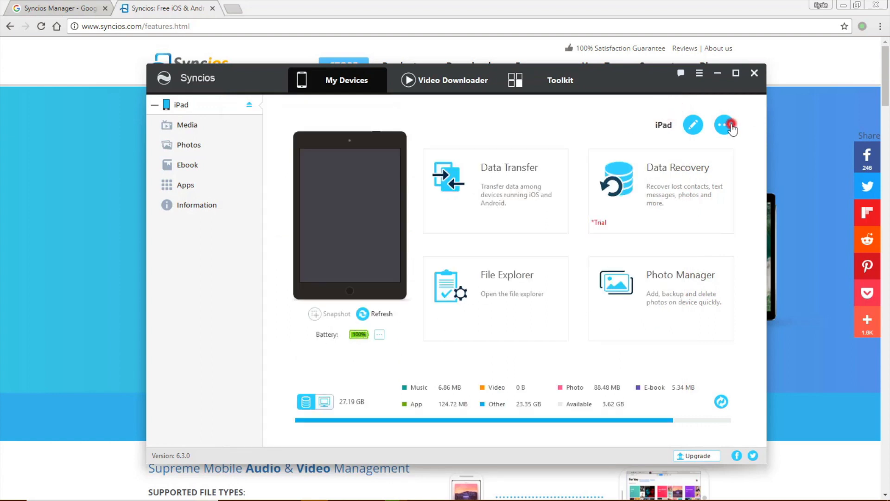
{"action": "left_click", "coordinate": [725, 125]}
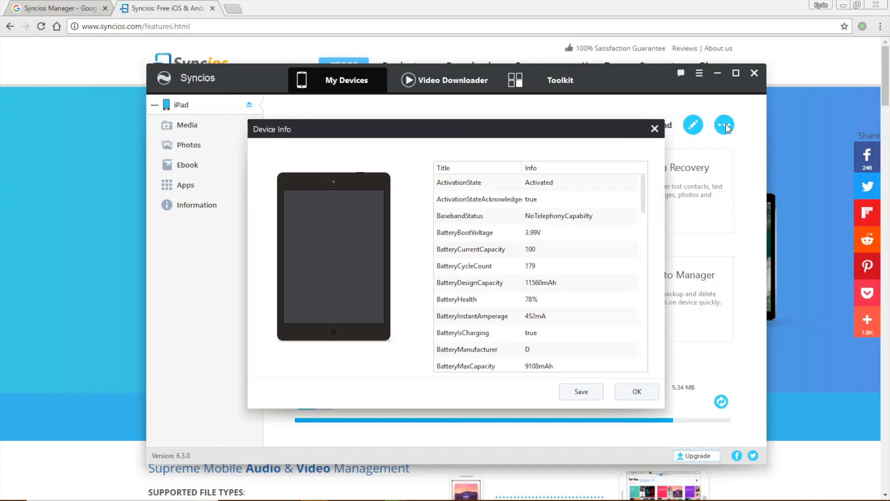
{"action": "mouse_move", "coordinate": [655, 128]}
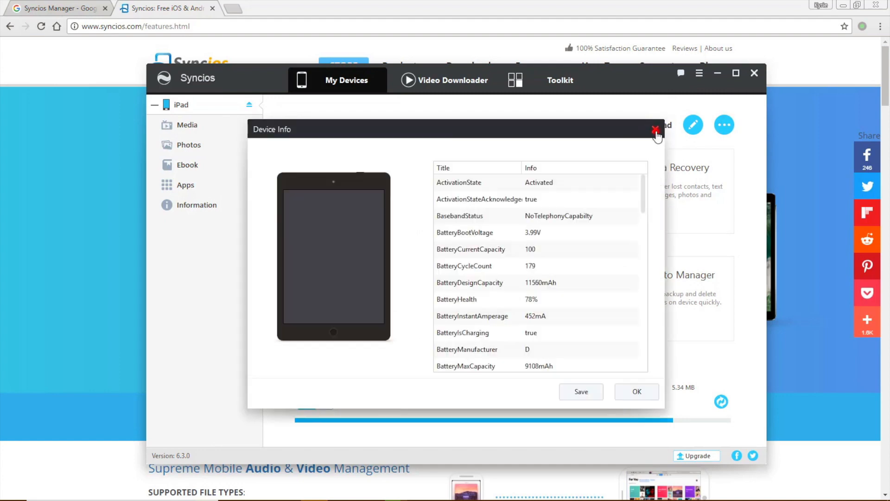
{"action": "left_click", "coordinate": [656, 130]}
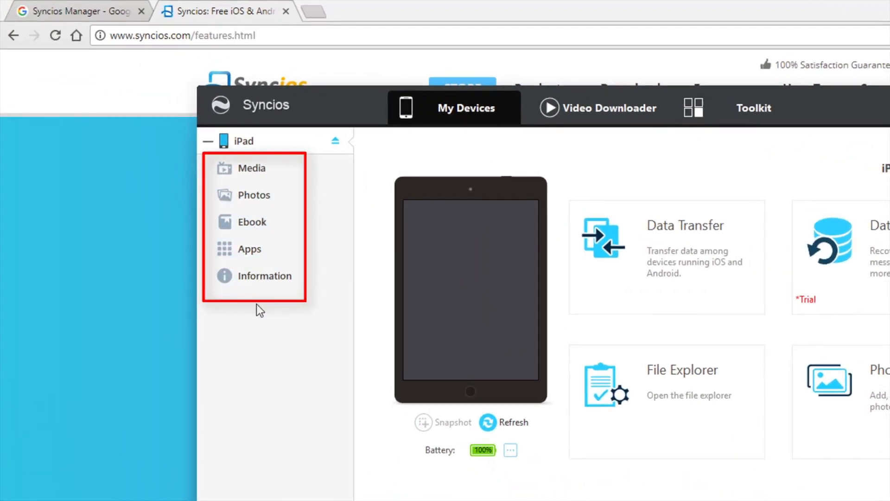
Step: Browse the iPad's music, then select all 67 recent photos in its Photo Library album
{"action": "left_click", "coordinate": [243, 167]}
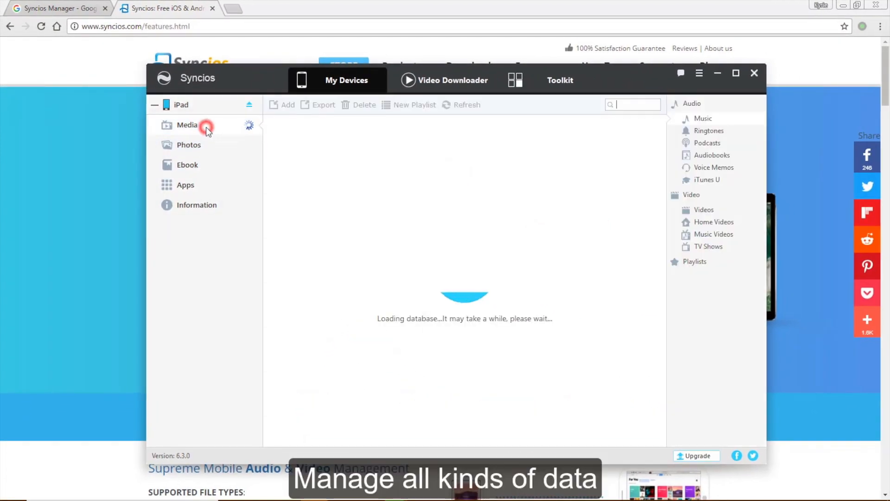
{"action": "left_click", "coordinate": [187, 126]}
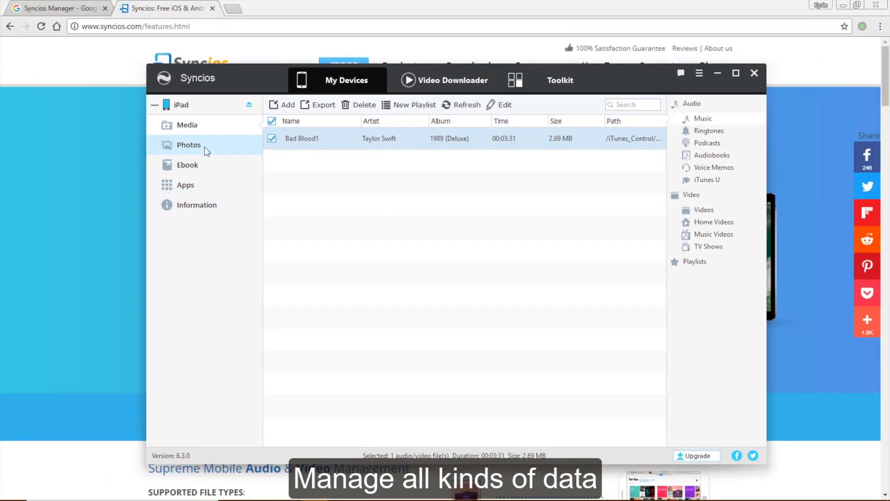
{"action": "left_click", "coordinate": [188, 145]}
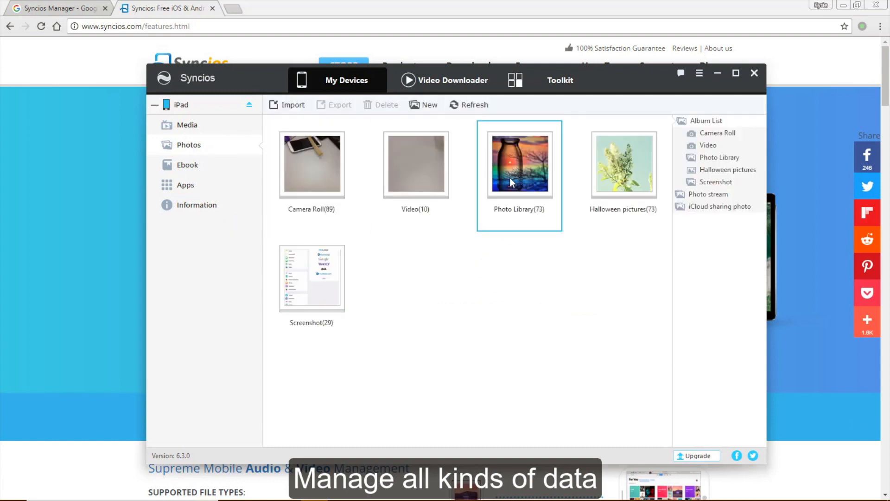
{"action": "double_click", "coordinate": [518, 164]}
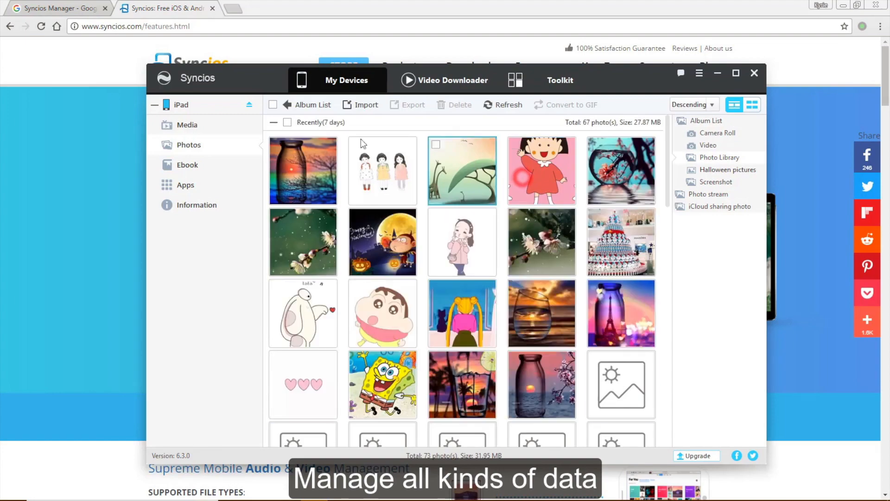
{"action": "left_click", "coordinate": [288, 122]}
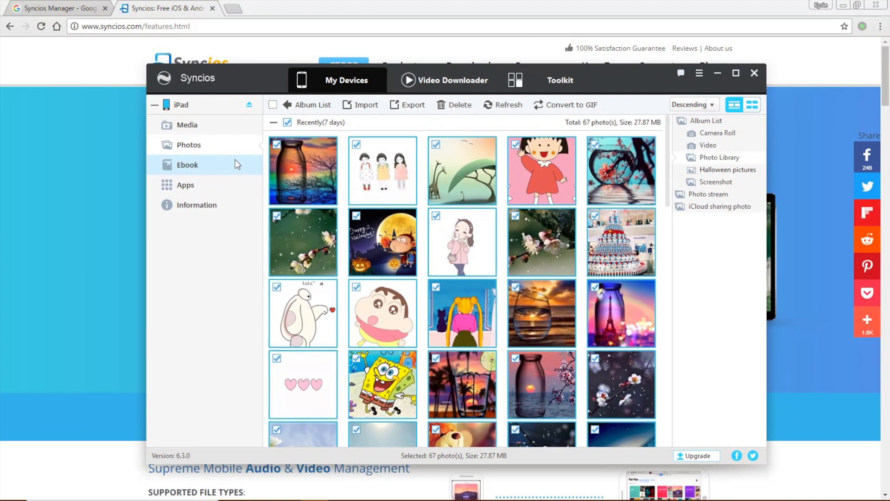
Step: Select all four ebooks, list the iPad's installed apps, then show its contacts under Information
{"action": "left_click", "coordinate": [187, 165]}
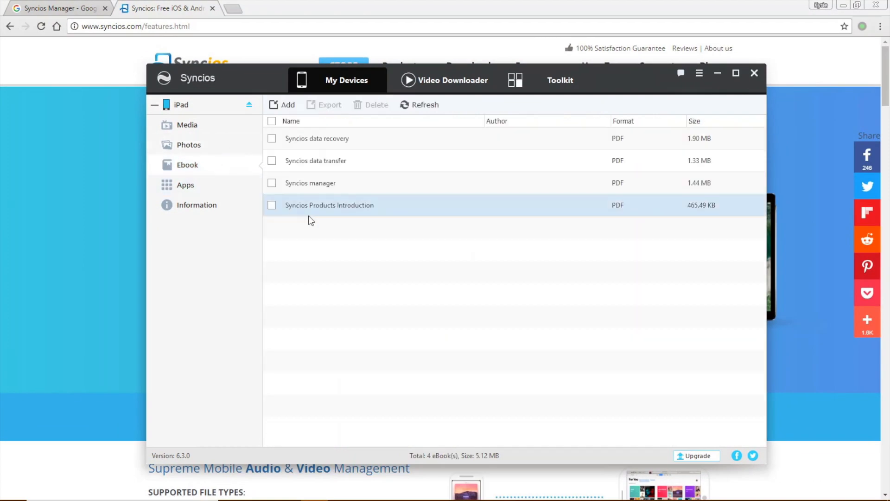
{"action": "left_click", "coordinate": [271, 120]}
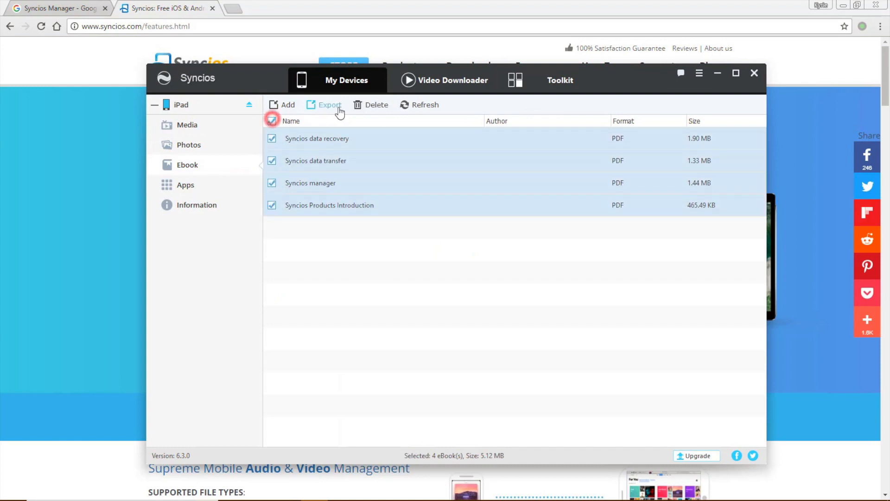
{"action": "left_click", "coordinate": [186, 185]}
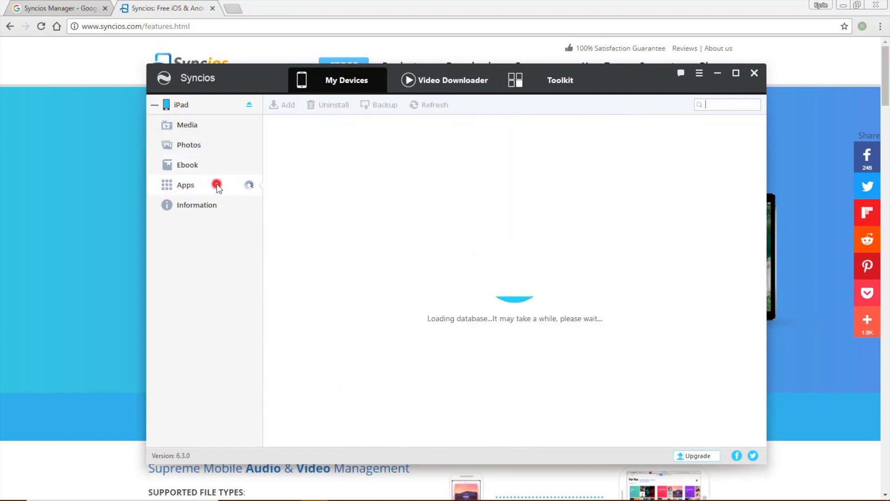
{"action": "left_click", "coordinate": [186, 185]}
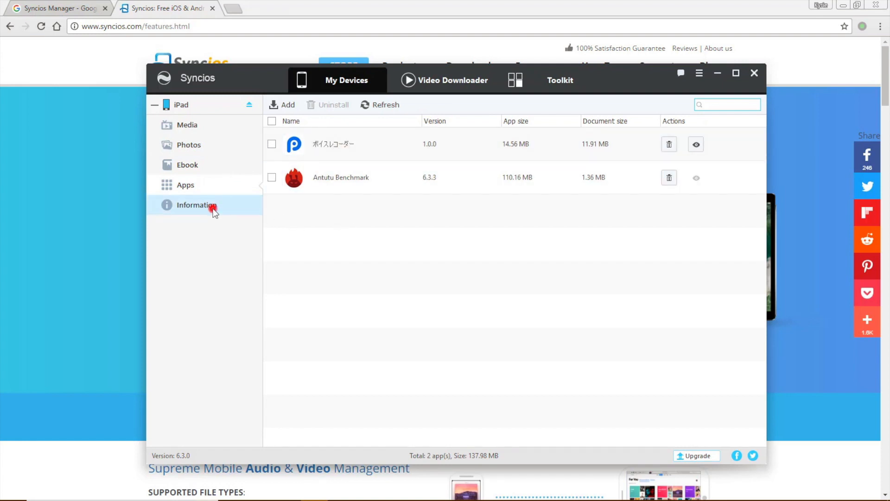
{"action": "left_click", "coordinate": [196, 205]}
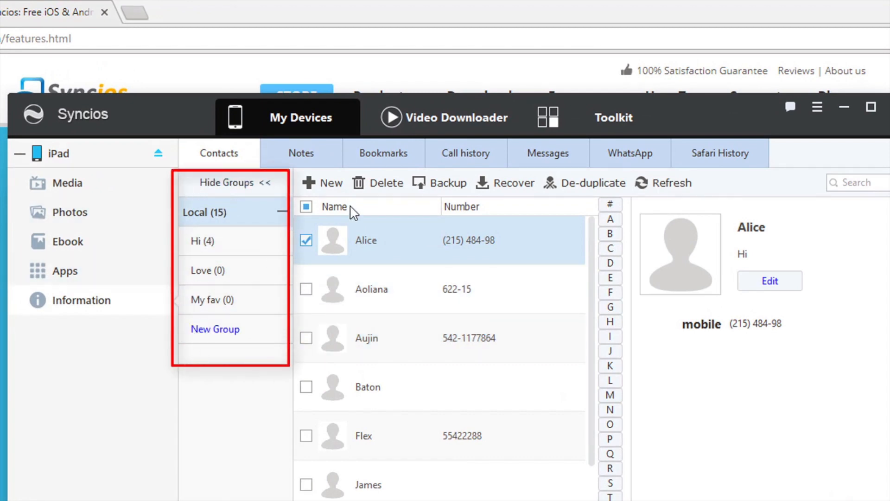
Step: Select every contact in the list, then view the iPad's three saved notes
{"action": "left_click", "coordinate": [306, 206]}
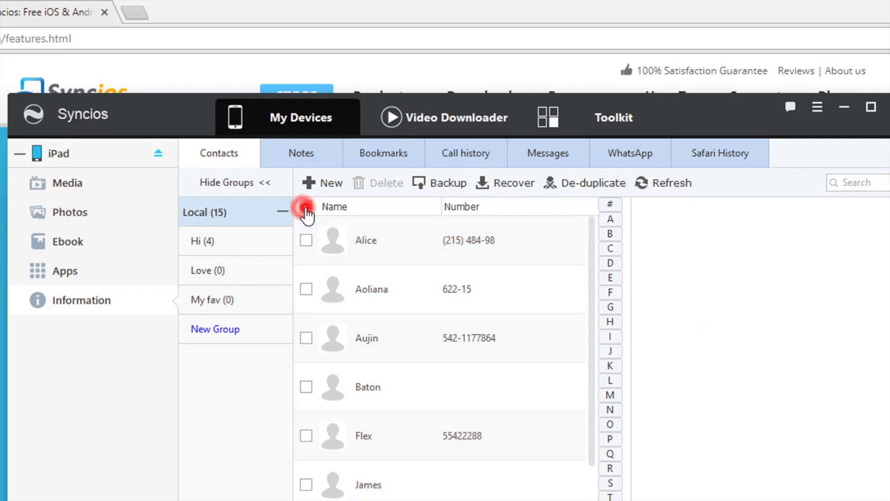
{"action": "left_click", "coordinate": [306, 205]}
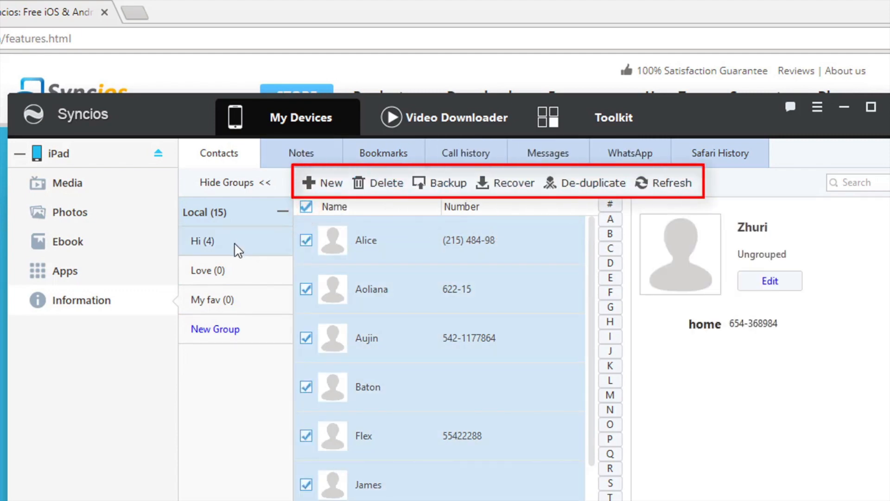
{"action": "left_click", "coordinate": [300, 153]}
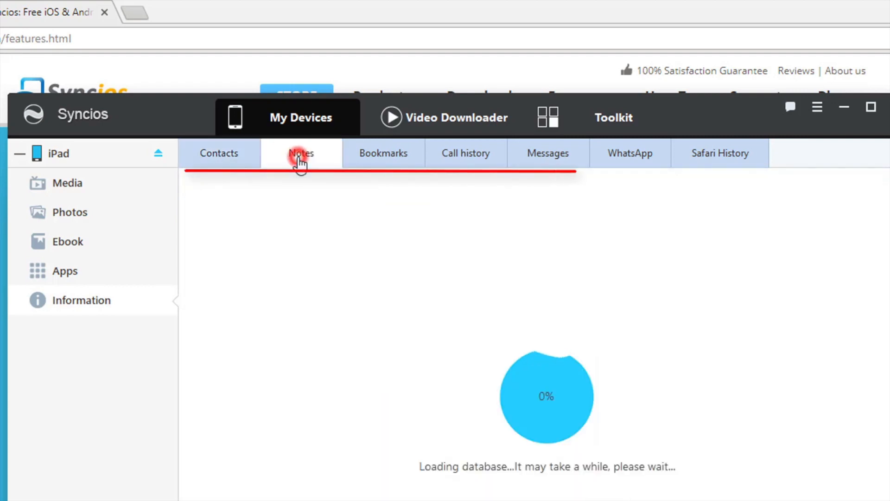
{"action": "left_click", "coordinate": [300, 153]}
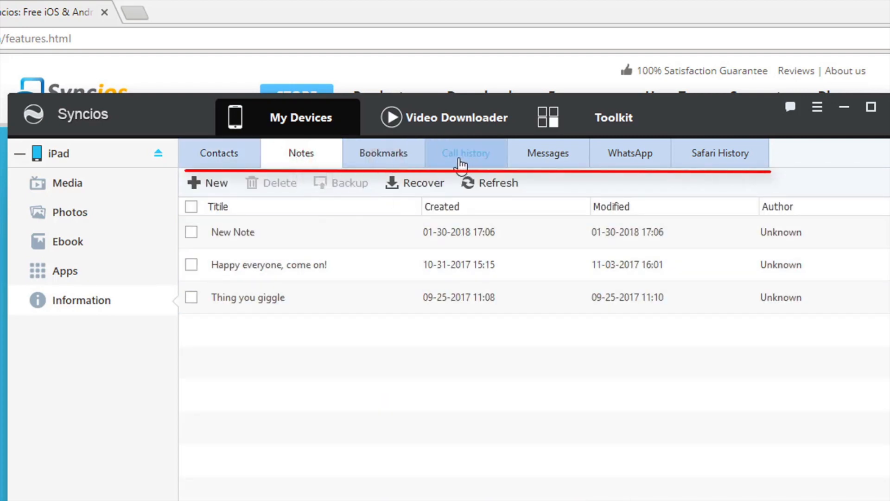
{"action": "mouse_move", "coordinate": [687, 160]}
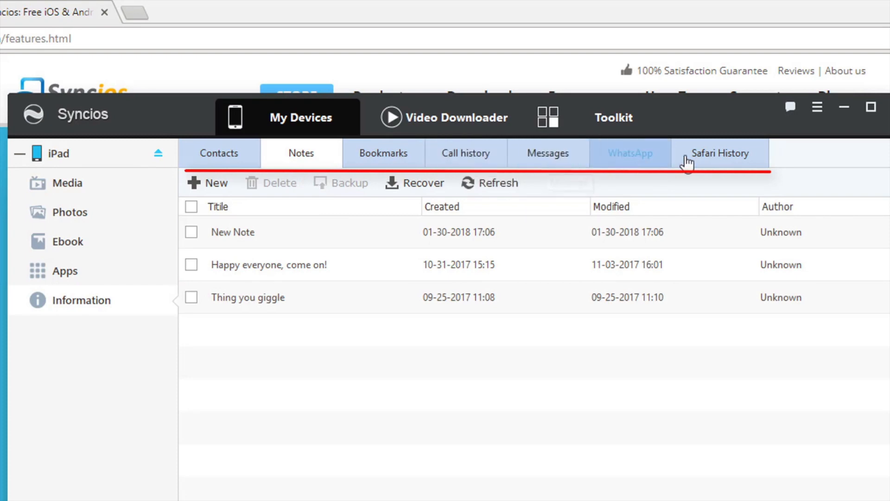
Step: In the Video Downloader, bring up the Add URL(s) dialog and cancel it without downloading
{"action": "left_click", "coordinate": [453, 117]}
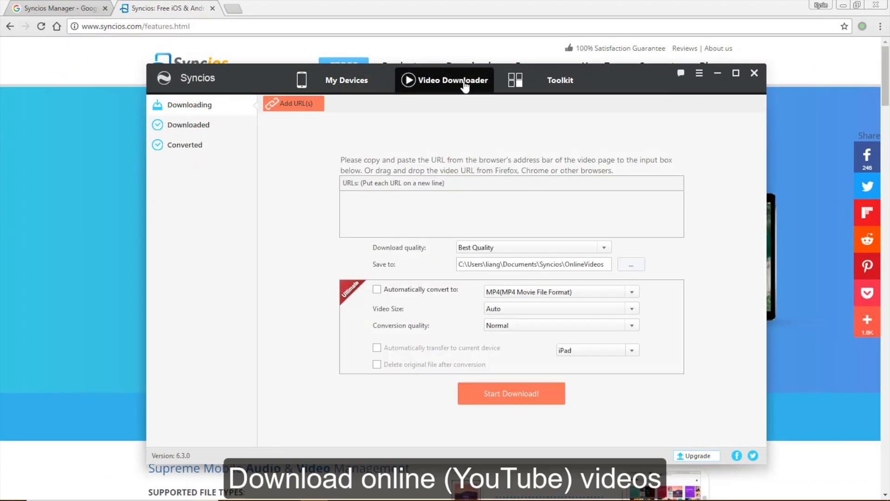
{"action": "mouse_move", "coordinate": [446, 161]}
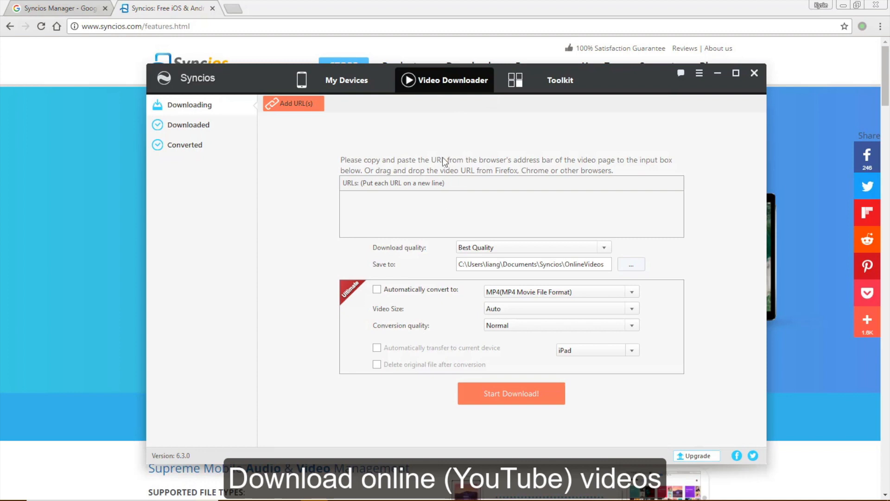
{"action": "left_click", "coordinate": [293, 103]}
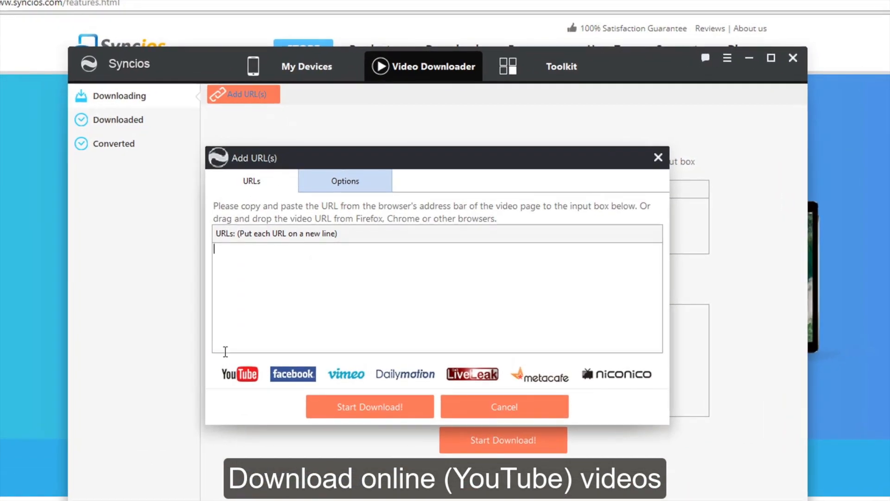
{"action": "mouse_move", "coordinate": [413, 400]}
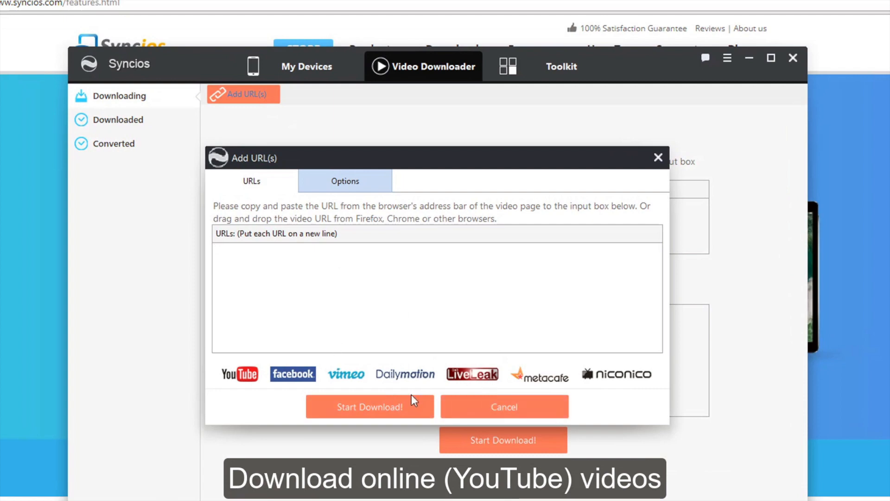
{"action": "left_click", "coordinate": [345, 181]}
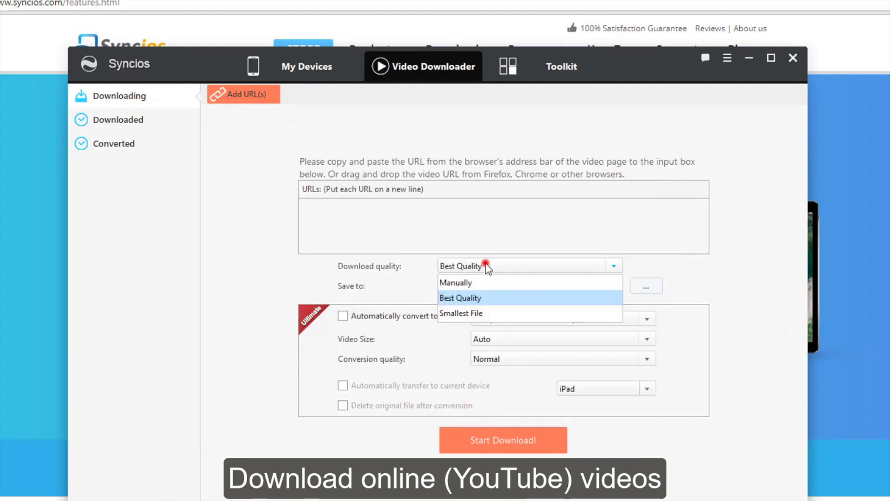
Step: Keep download quality at Best Quality and video size at Auto, then move to the Toolkit
{"action": "left_click", "coordinate": [460, 297]}
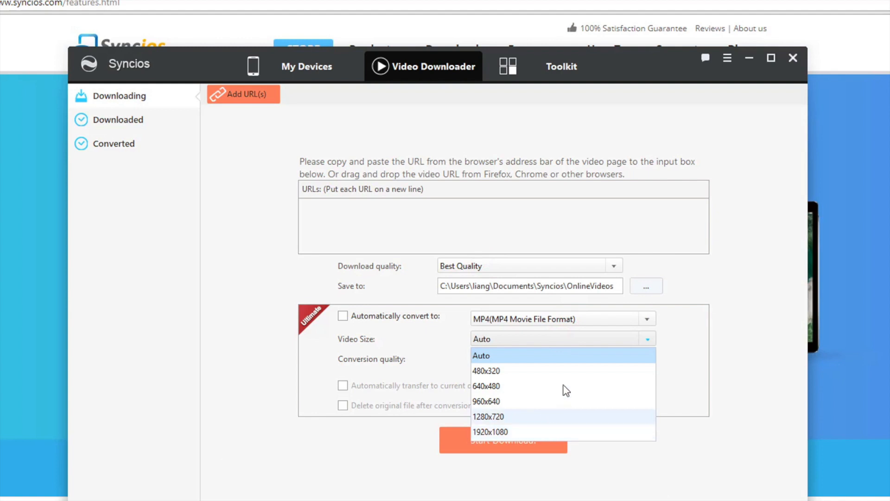
{"action": "left_click", "coordinate": [562, 358]}
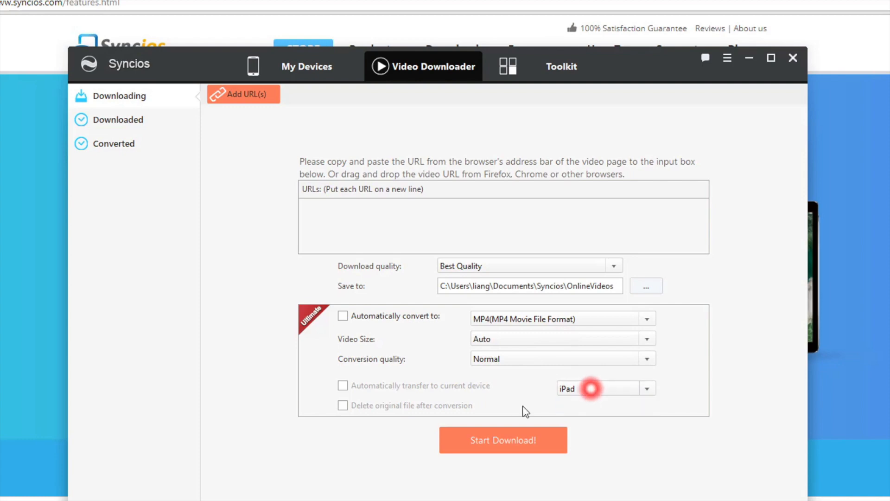
{"action": "left_click", "coordinate": [560, 65]}
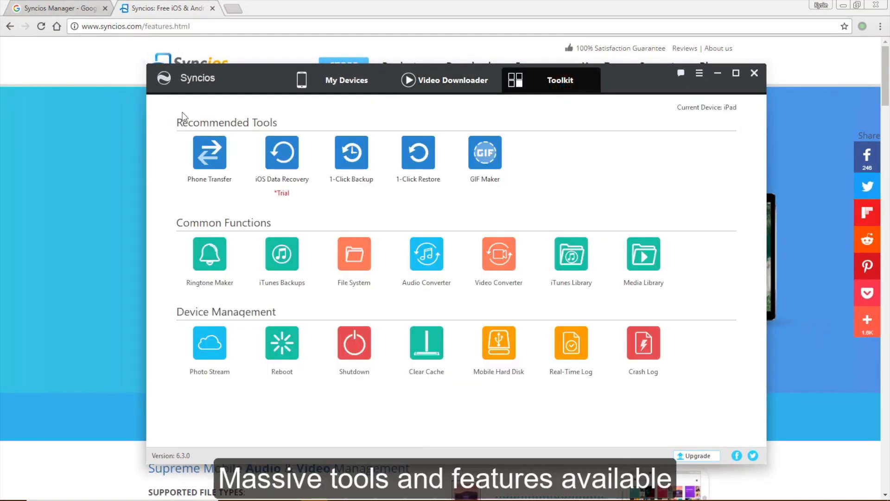
{"action": "mouse_move", "coordinate": [465, 165]}
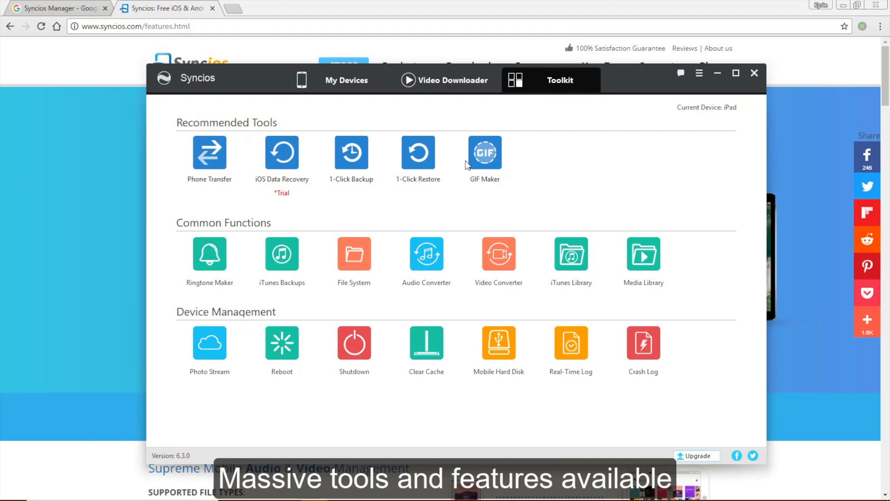
{"action": "mouse_move", "coordinate": [287, 230]}
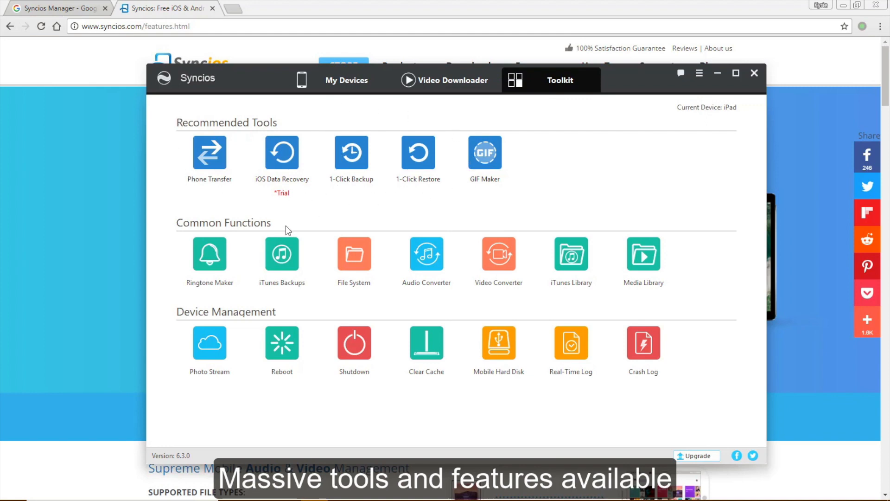
{"action": "mouse_move", "coordinate": [462, 360]}
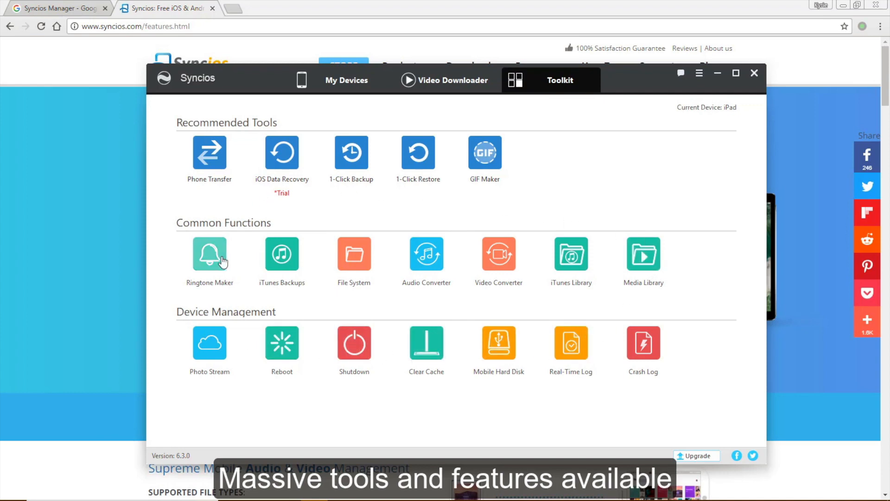
{"action": "mouse_move", "coordinate": [238, 289]}
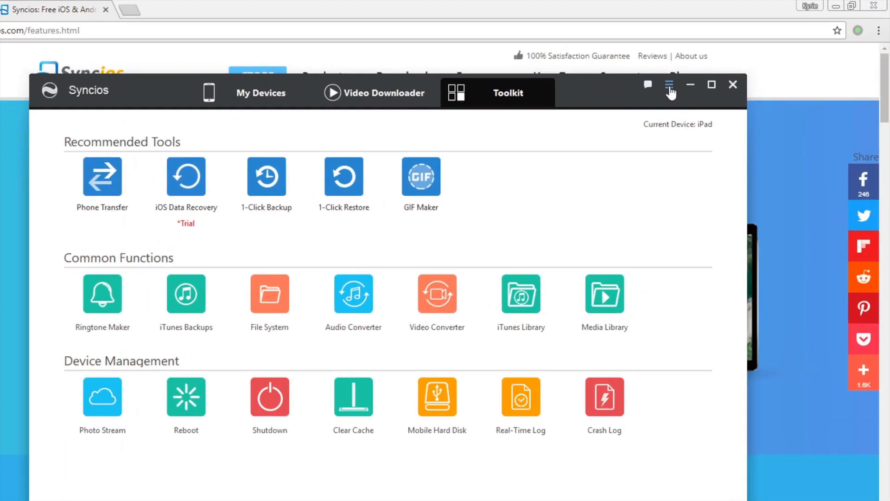
Step: Review the Settings export locations for conversion output, ebooks and apps
{"action": "left_click", "coordinate": [669, 84]}
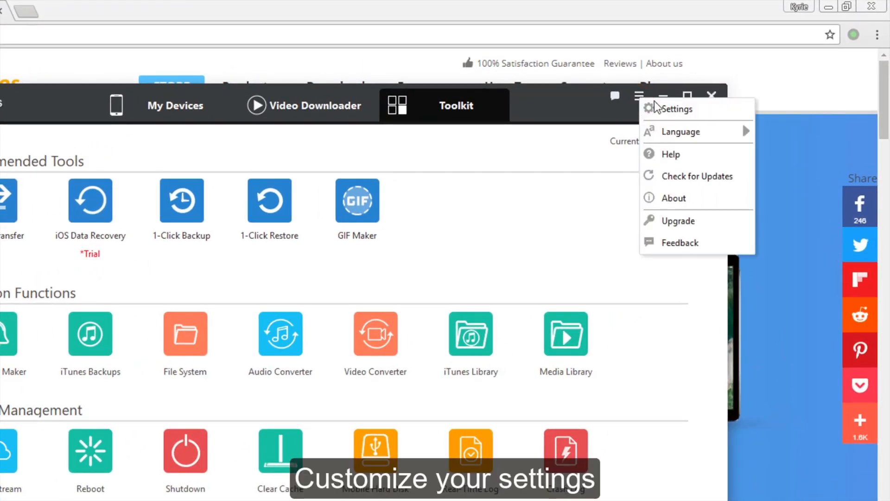
{"action": "left_click", "coordinate": [675, 109]}
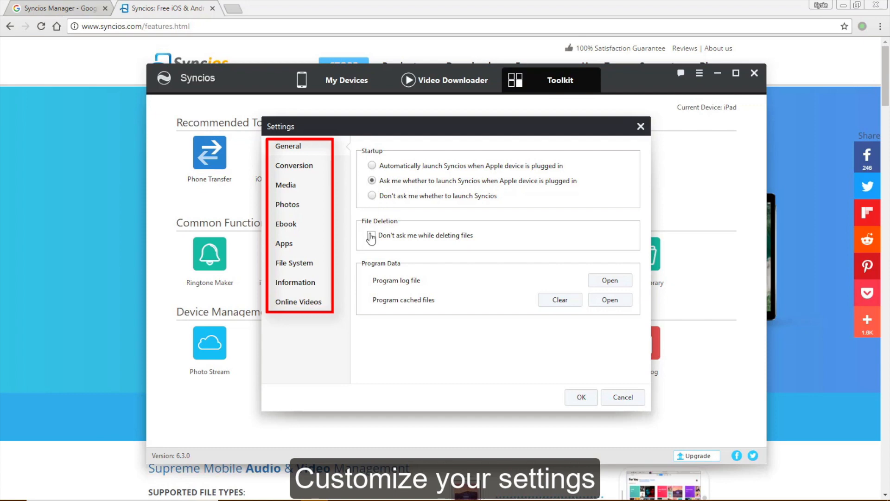
{"action": "left_click", "coordinate": [294, 165]}
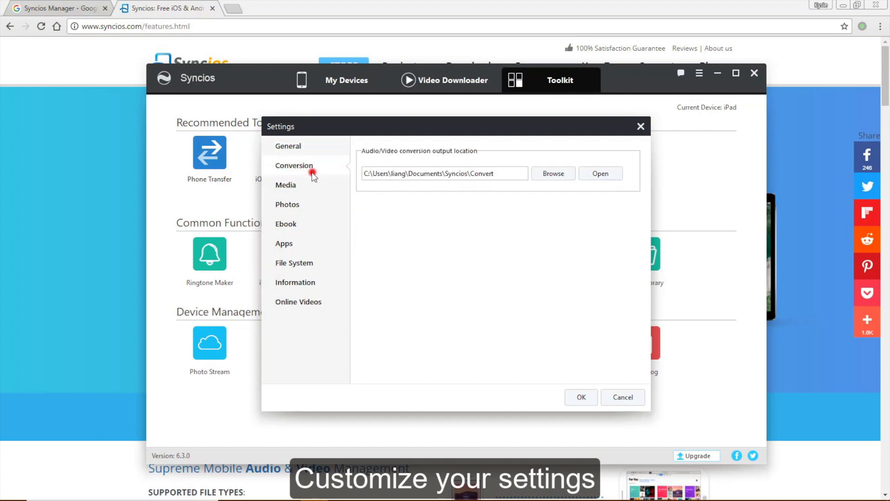
{"action": "left_click", "coordinate": [286, 224]}
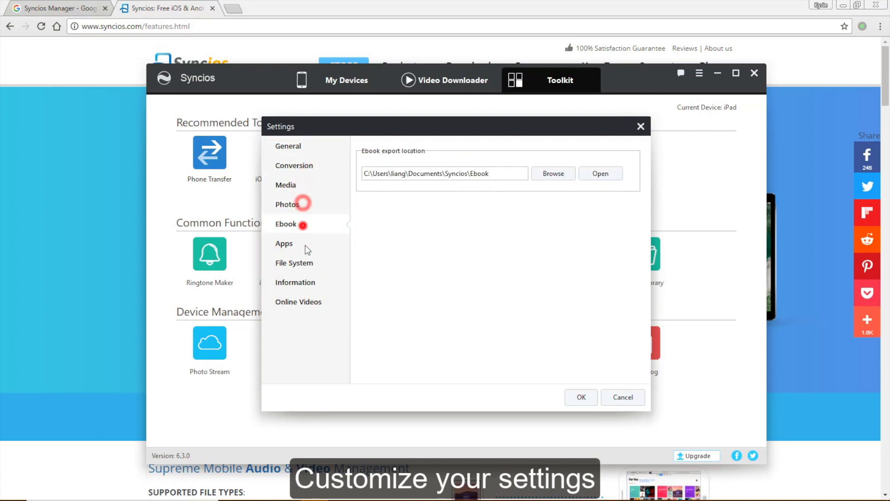
{"action": "left_click", "coordinate": [298, 301]}
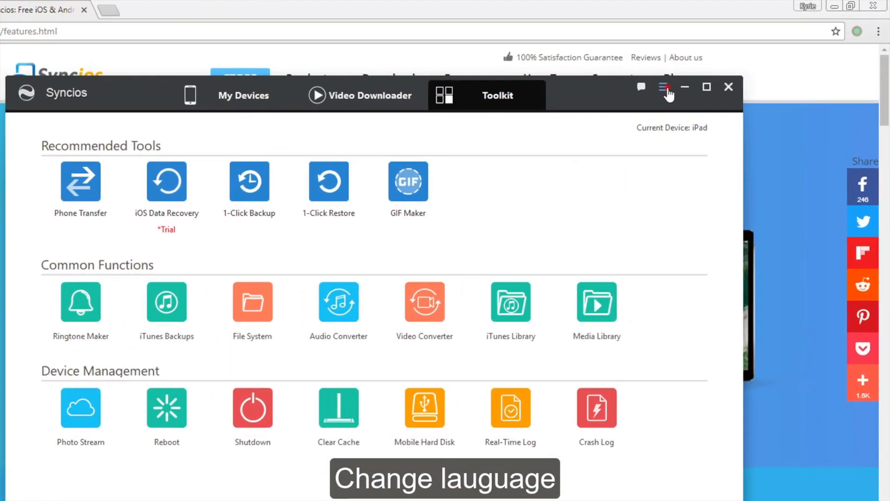
Step: From the main menu, bring up the Feedback form for contacting the developers
{"action": "left_click", "coordinate": [668, 93]}
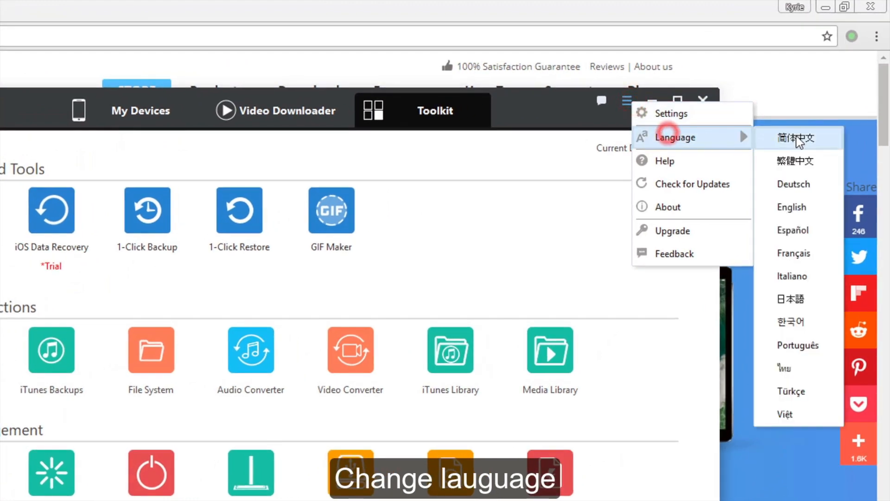
{"action": "mouse_move", "coordinate": [790, 391]}
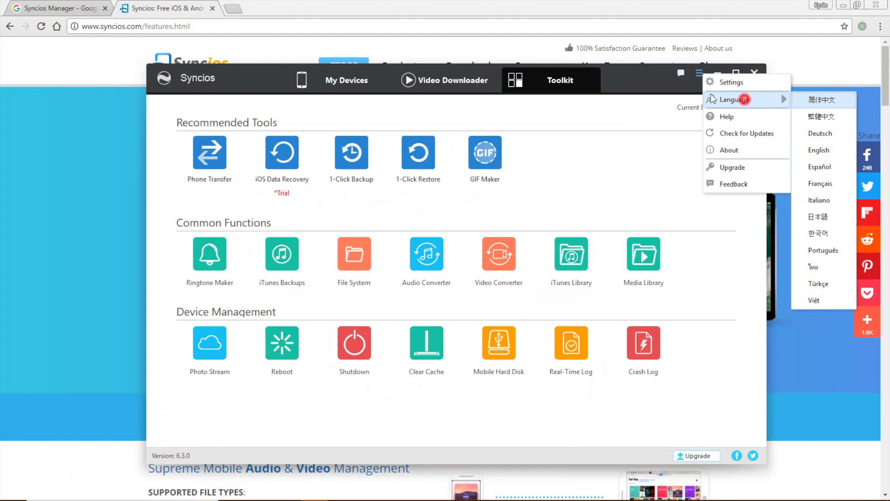
{"action": "mouse_move", "coordinate": [727, 117]}
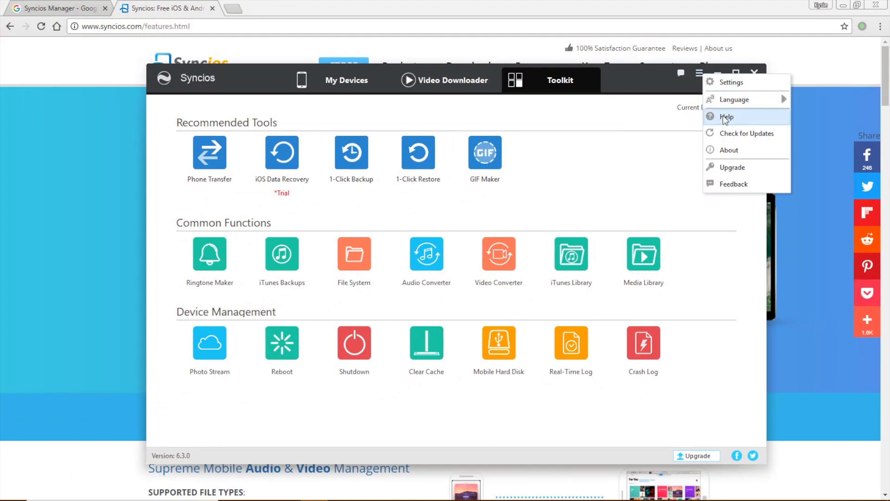
{"action": "mouse_move", "coordinate": [746, 132]}
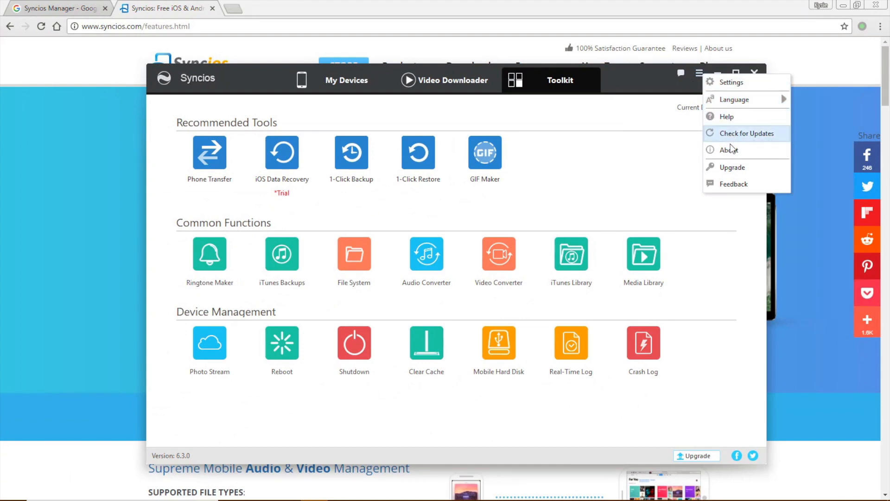
{"action": "mouse_move", "coordinate": [731, 167]}
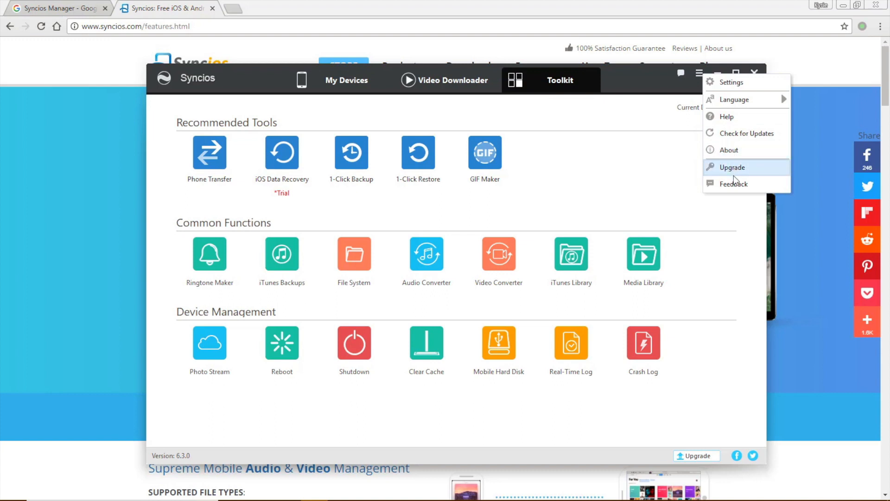
{"action": "left_click", "coordinate": [733, 183]}
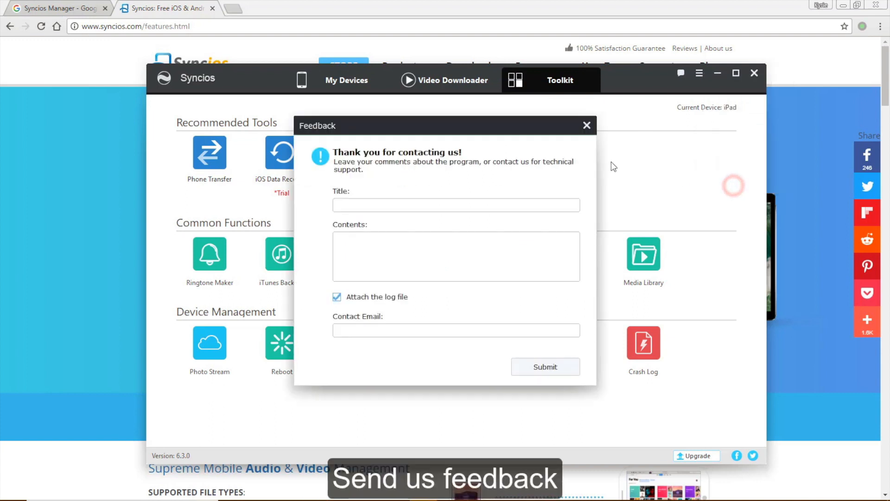
Step: Try submitting the empty feedback form, close it, and move the manager window aside
{"action": "left_click", "coordinate": [545, 366]}
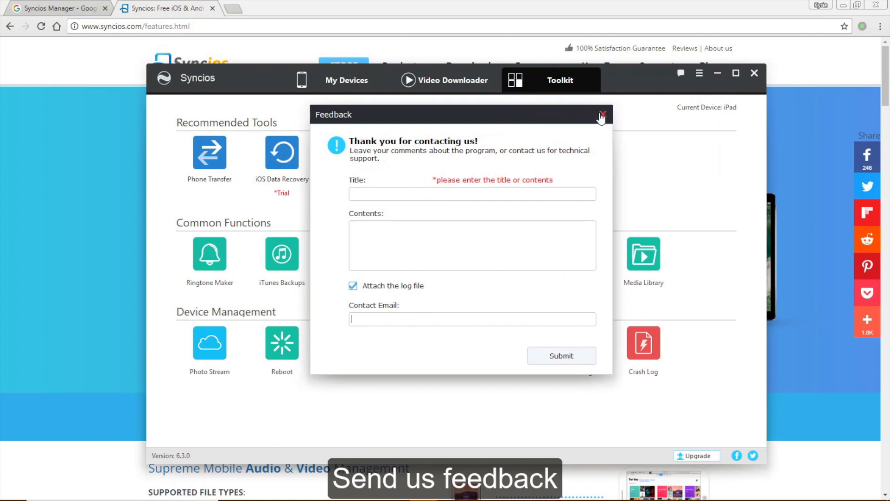
{"action": "left_click", "coordinate": [603, 115]}
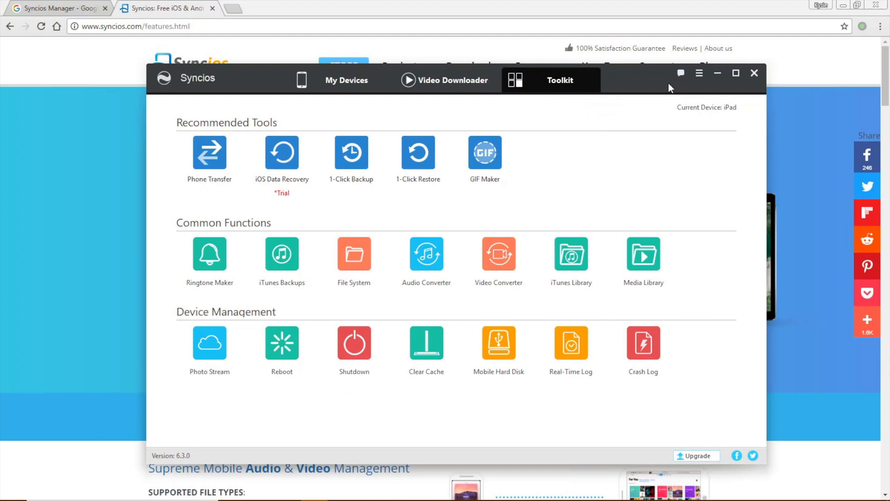
{"action": "mouse_move", "coordinate": [586, 173]}
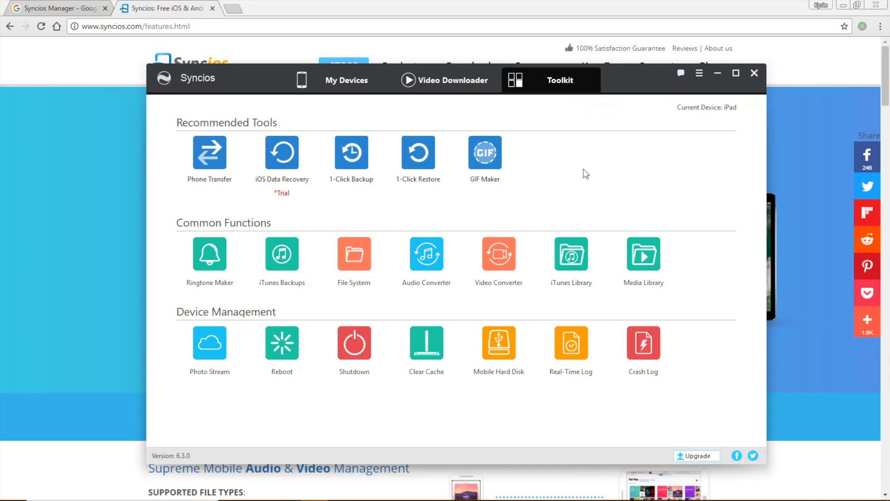
{"action": "left_click", "coordinate": [337, 80]}
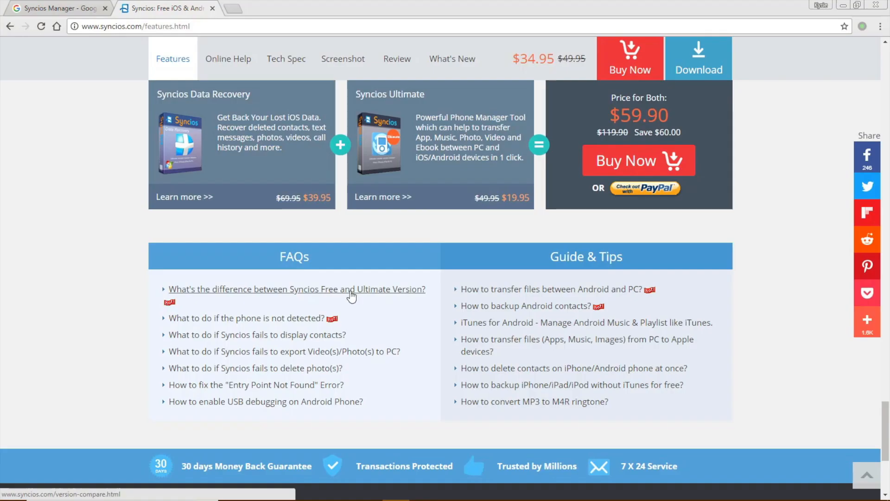
Step: Read through the Syncios Free versus Ultimate feature comparison table
{"action": "left_click", "coordinate": [296, 289]}
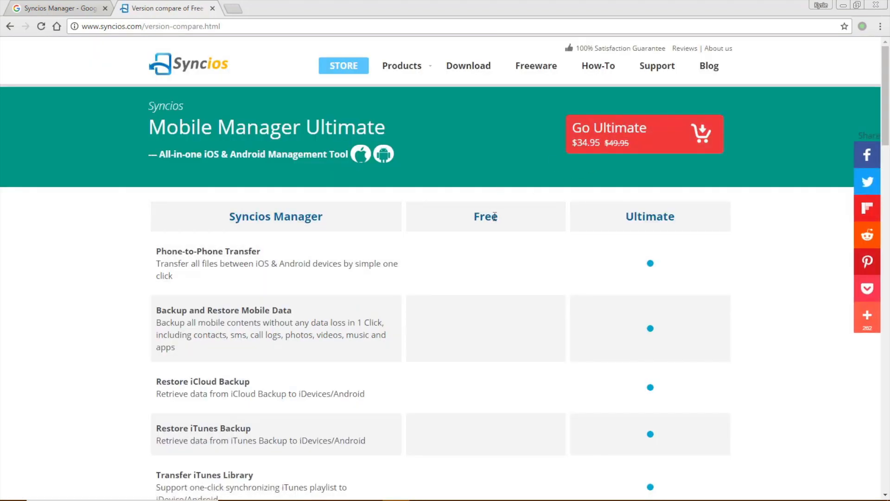
{"action": "scroll", "scroll_direction": "down", "scroll_amount": 3}
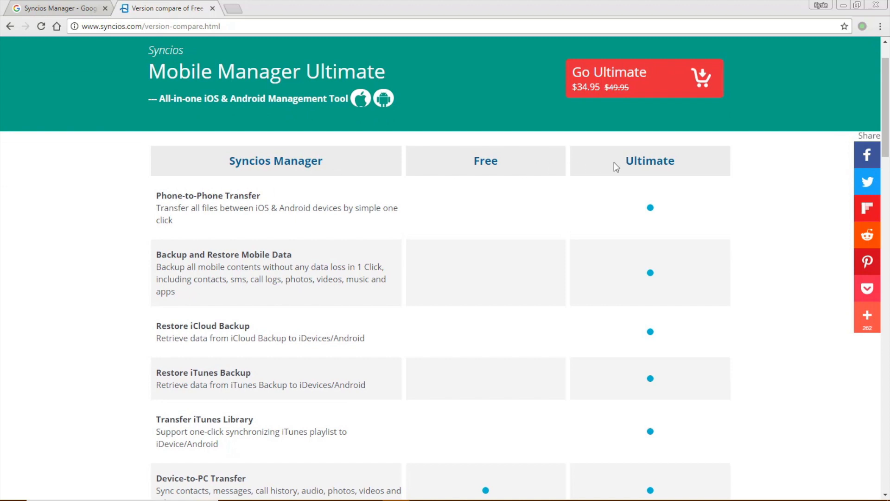
{"action": "scroll", "scroll_direction": "down", "scroll_amount": 3}
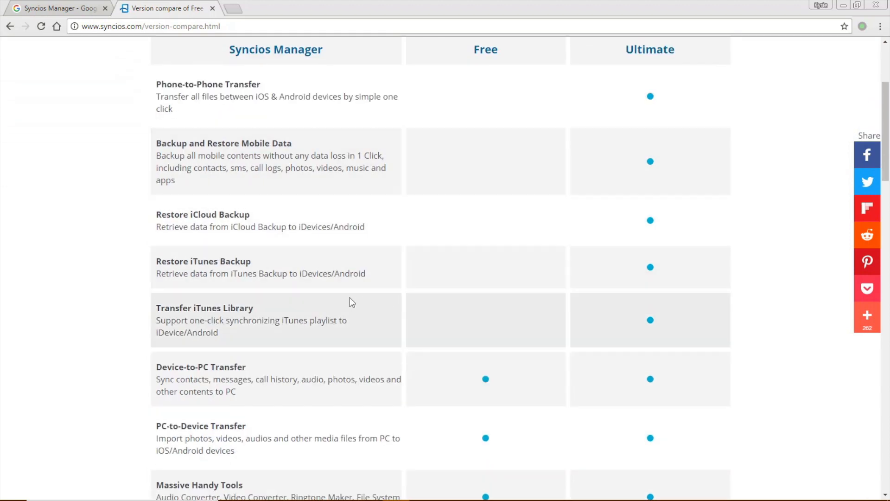
{"action": "mouse_move", "coordinate": [227, 349]}
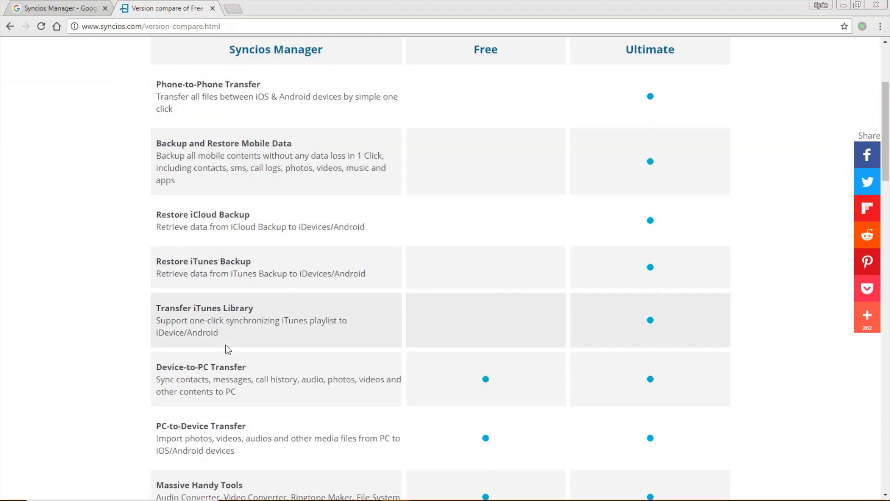
{"action": "mouse_move", "coordinate": [320, 419]}
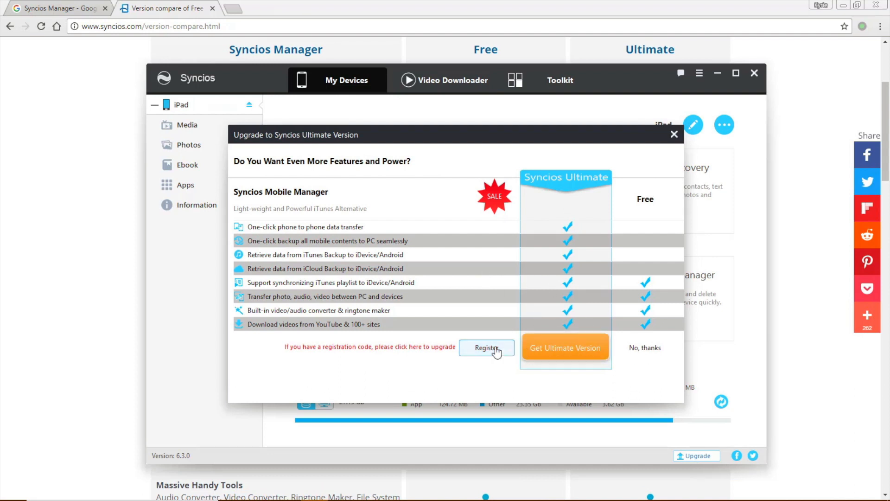
Step: View the Ultimate registration code form, then dismiss it and the upgrade offer
{"action": "left_click", "coordinate": [485, 348]}
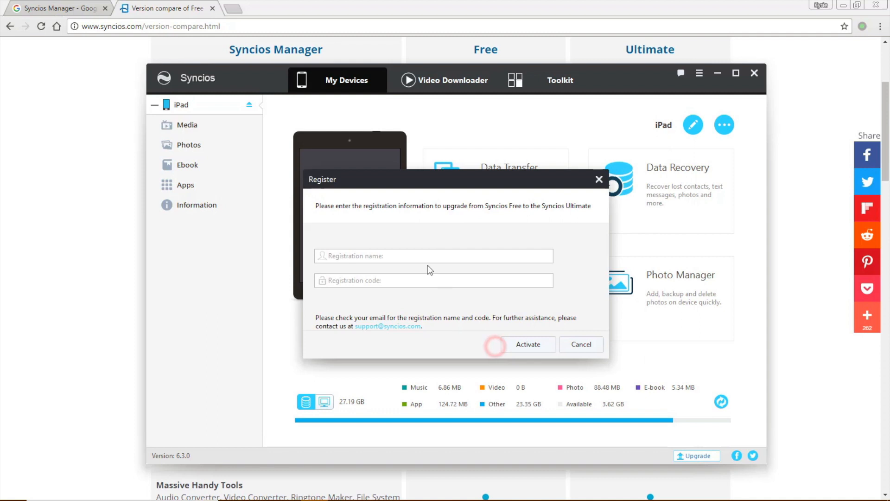
{"action": "left_click", "coordinate": [433, 256]}
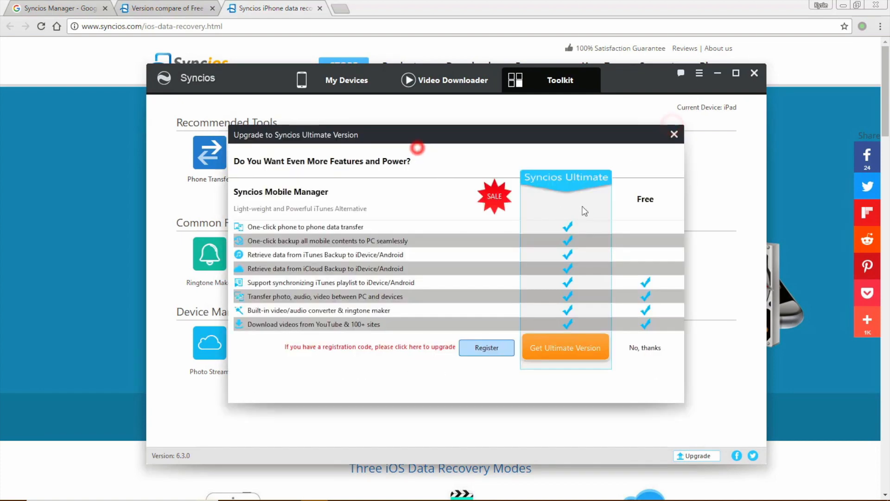
{"action": "left_click", "coordinate": [674, 133]}
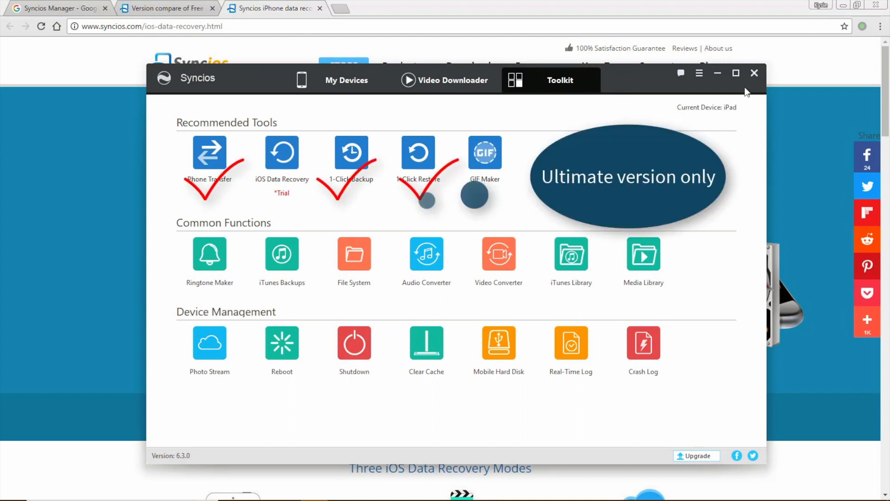
Step: Return to the connected iPad's device overview via My Devices
{"action": "left_click", "coordinate": [345, 80]}
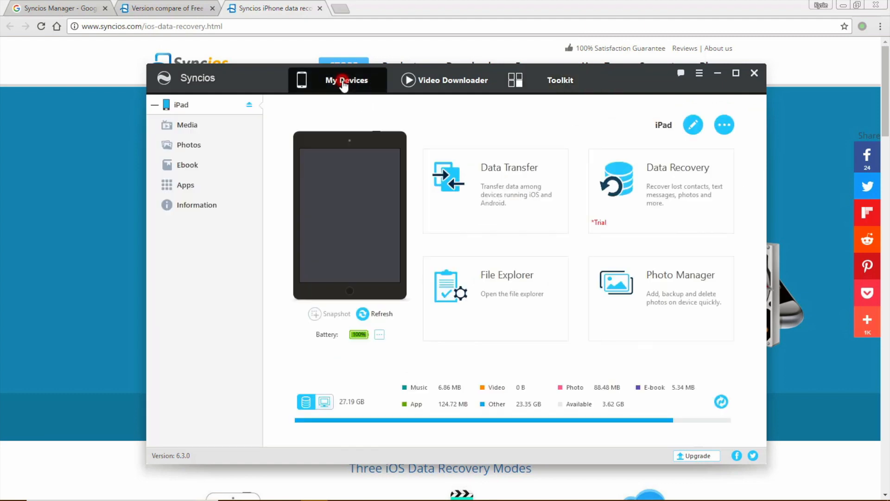
{"action": "mouse_move", "coordinate": [762, 90]}
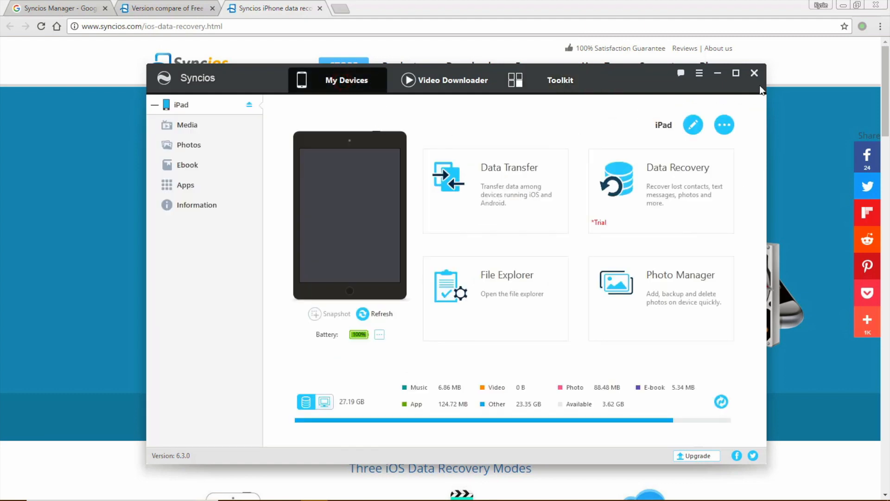
{"action": "mouse_move", "coordinate": [755, 74]}
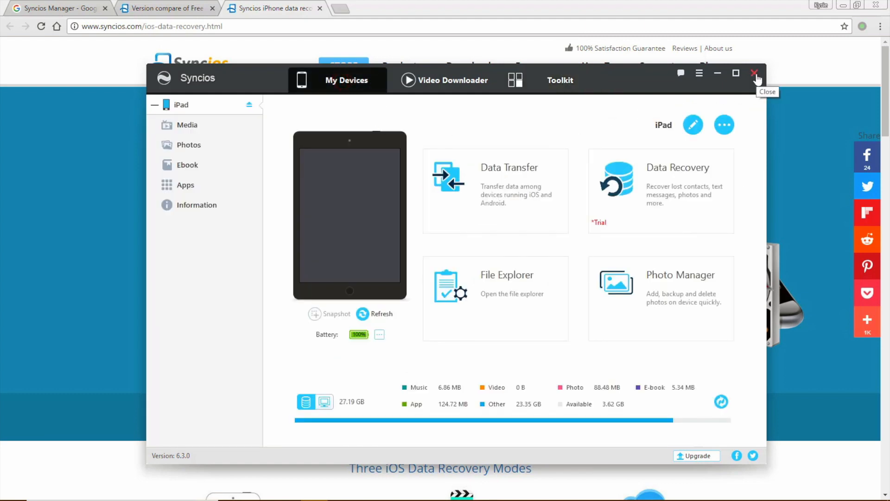